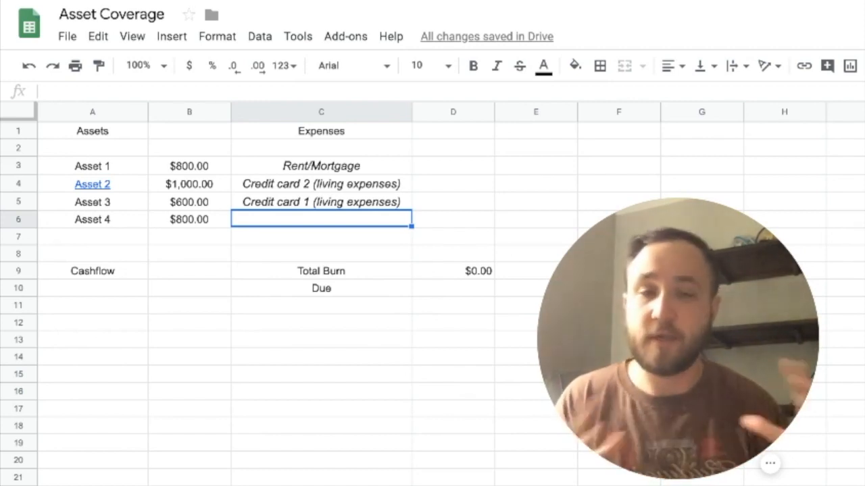
mouse_move(281, 237)
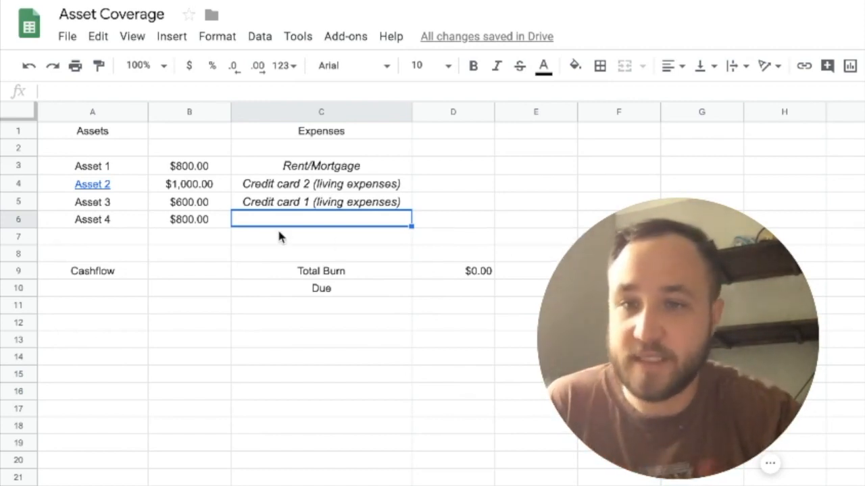
Enter expense amounts $1,500, $500 and $1,000 so Total Burn sums to $3,000.00
left_click(453, 165)
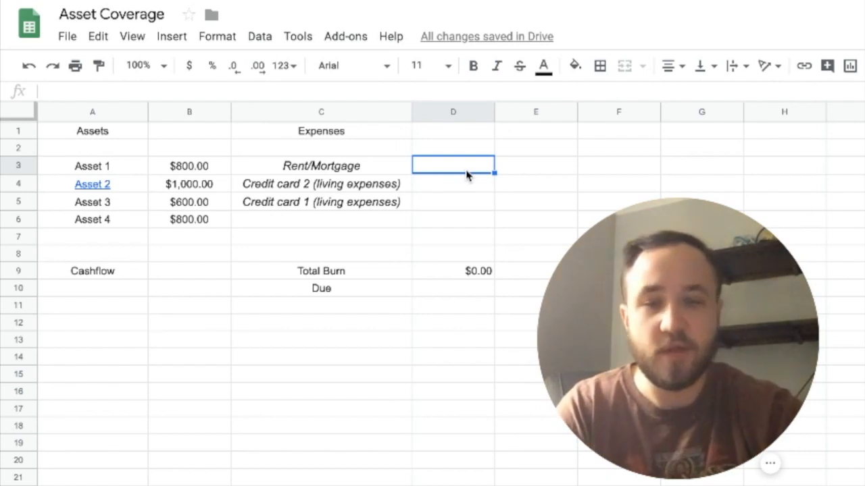
type("1500")
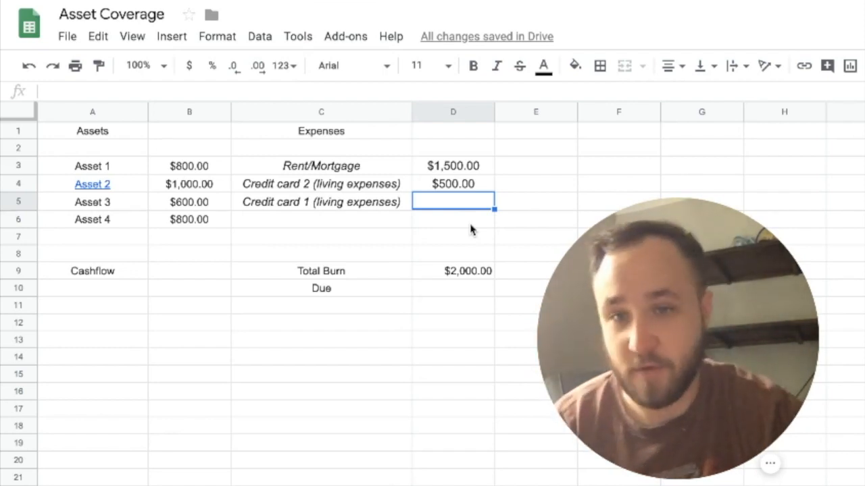
type("1000")
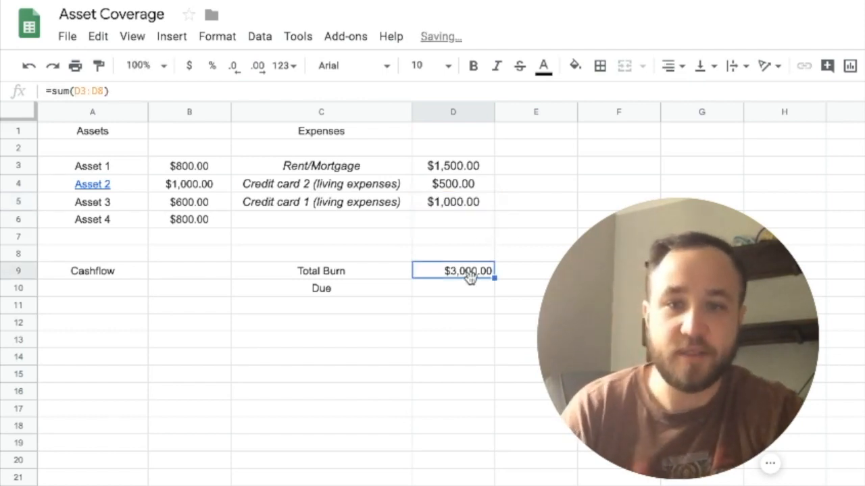
mouse_move(575, 227)
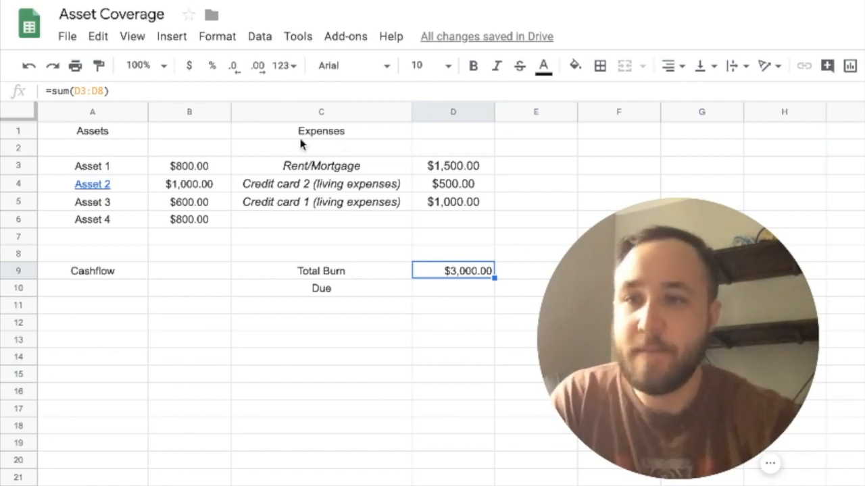
mouse_move(197, 167)
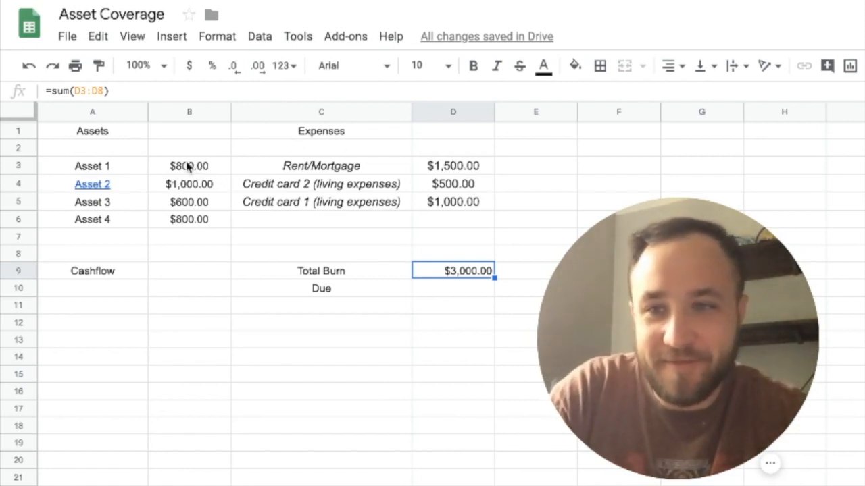
left_click(189, 165)
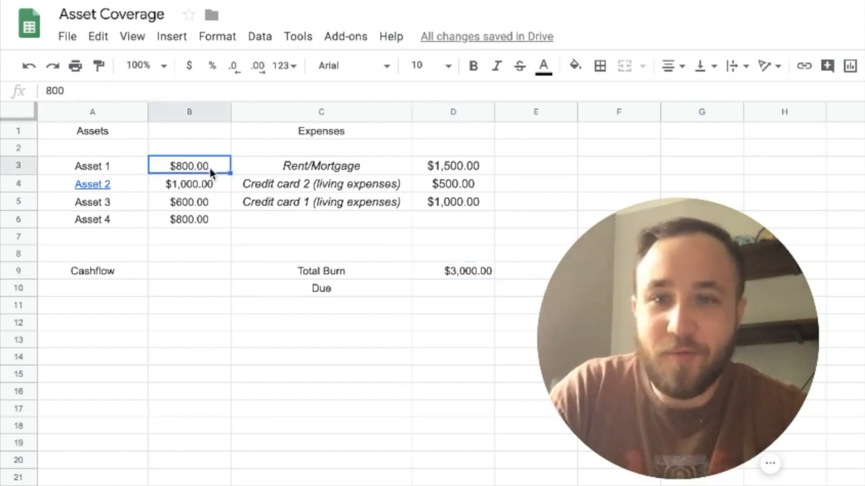
mouse_move(216, 191)
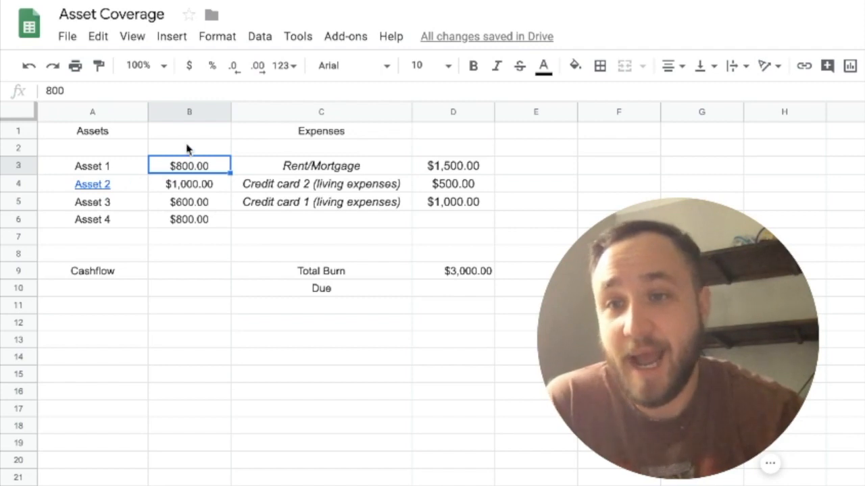
left_click(189, 147)
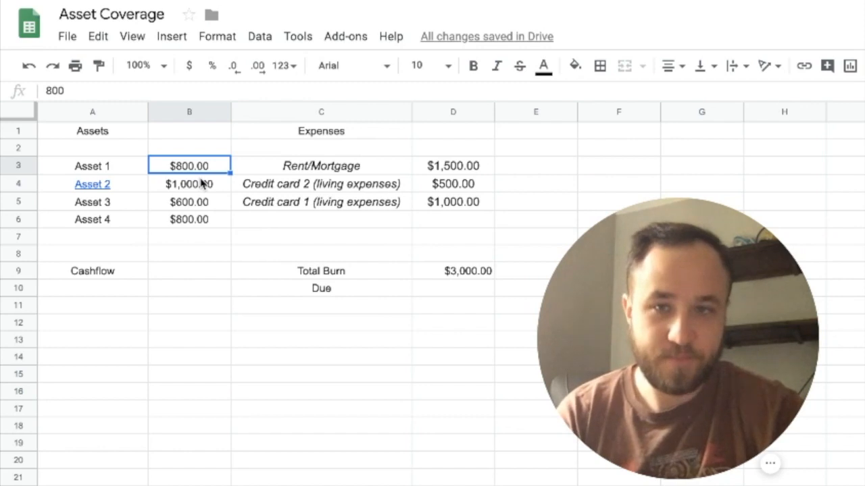
mouse_move(197, 277)
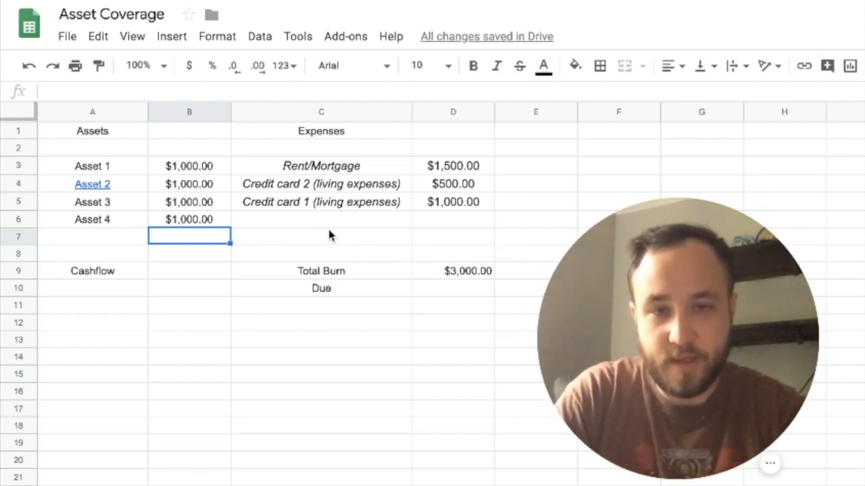
mouse_move(250, 230)
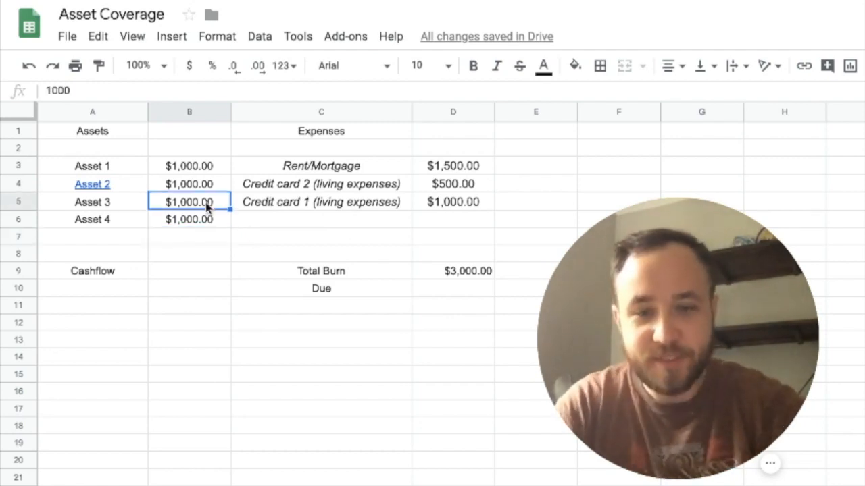
Set Asset 3's income to $800 and Asset 4's to $750
type("800")
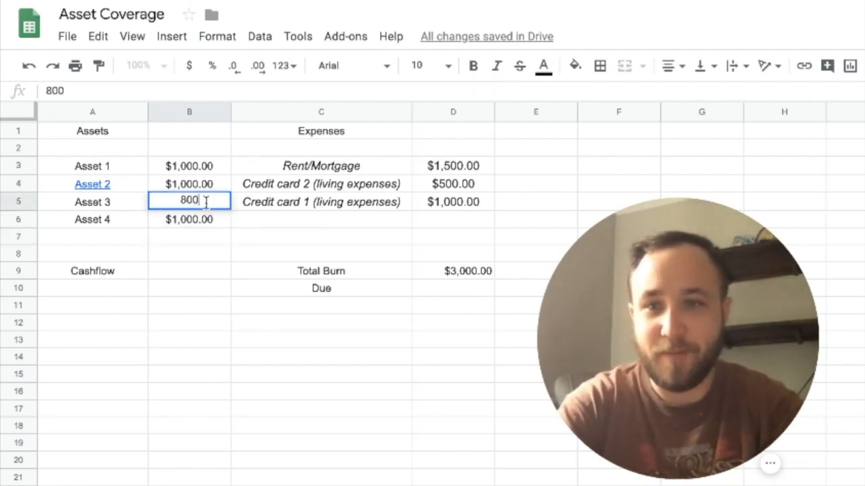
key("Return")
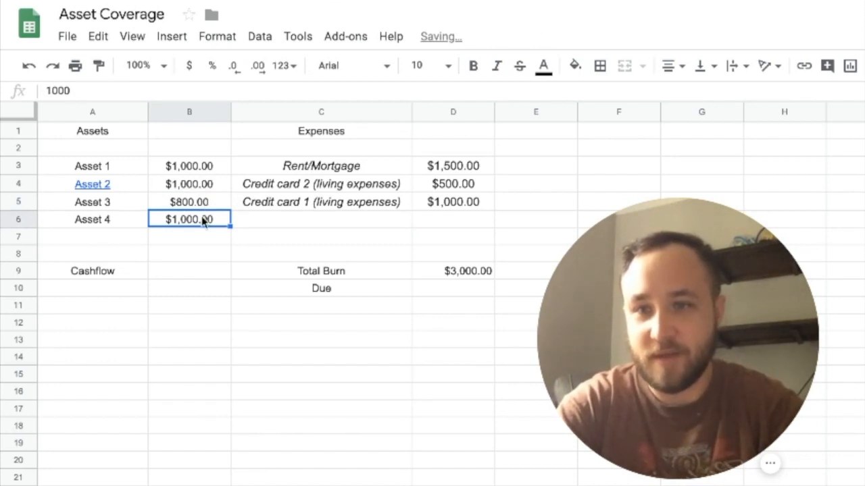
type("75")
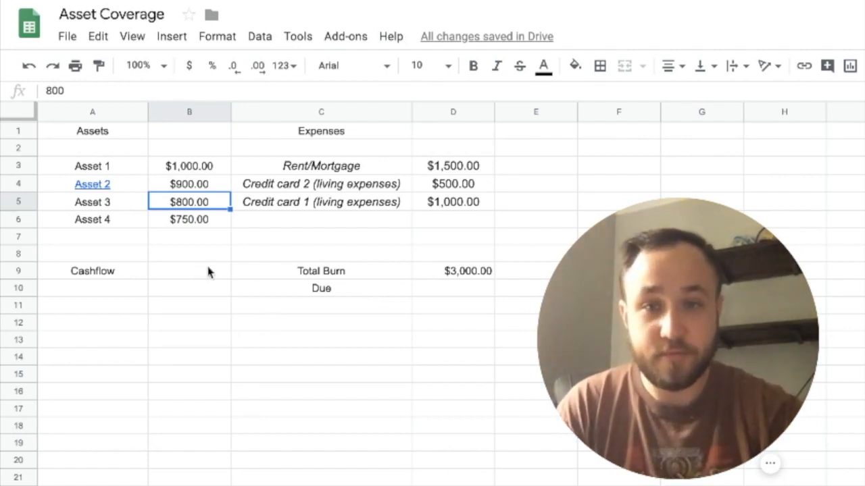
Enter =SUM(B3:B6) in B9 for a $3,450.00 Cashflow total of the four assets
left_click(189, 270)
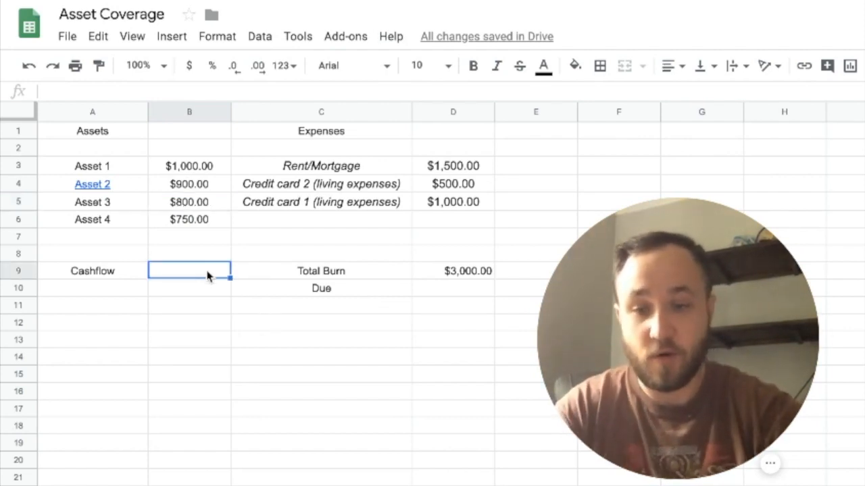
type("=siu")
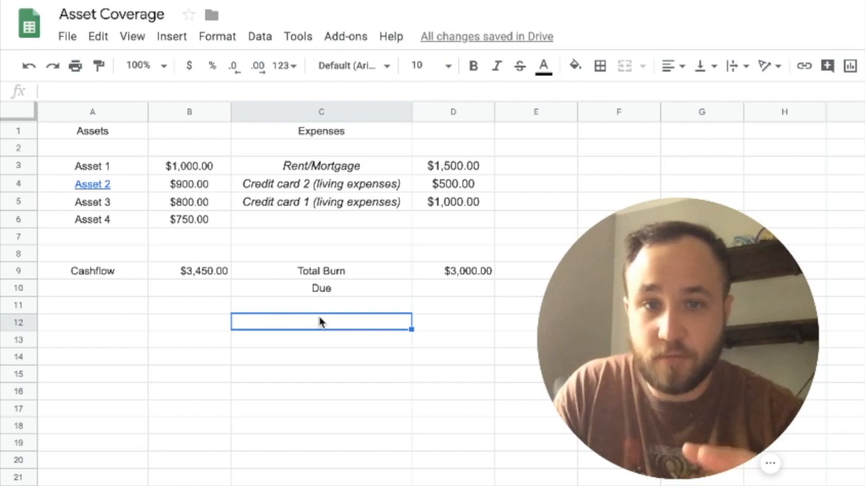
mouse_move(203, 164)
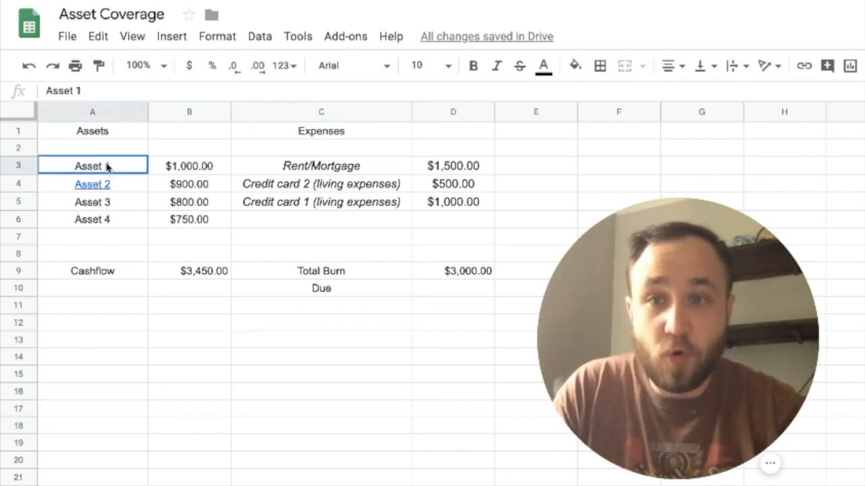
left_click_drag(92, 165, 189, 219)
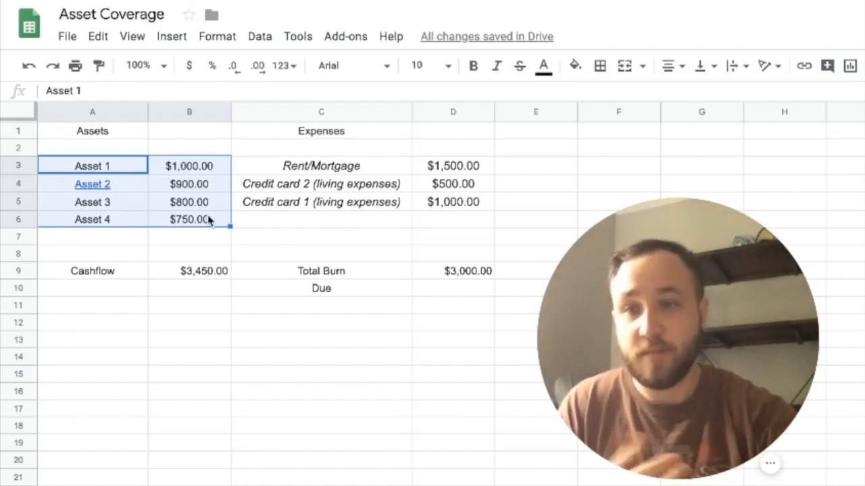
Label the first asset 'Asset 1 SaaS'
type("Sa")
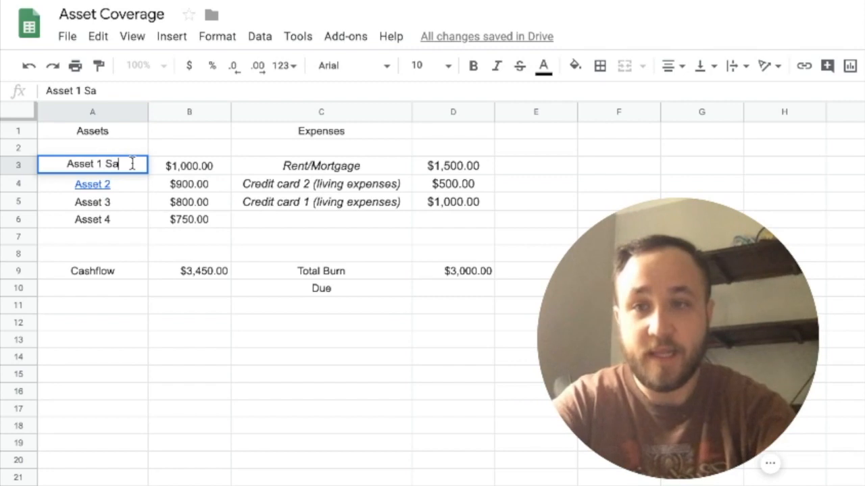
type("a")
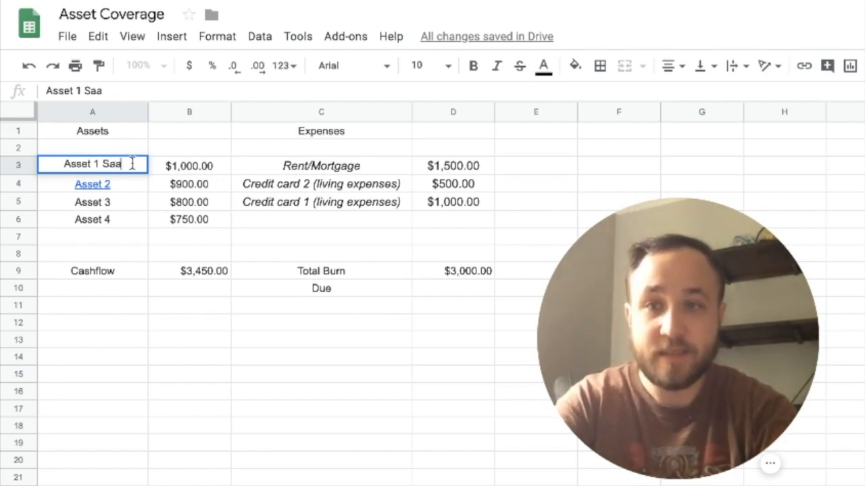
key("Return")
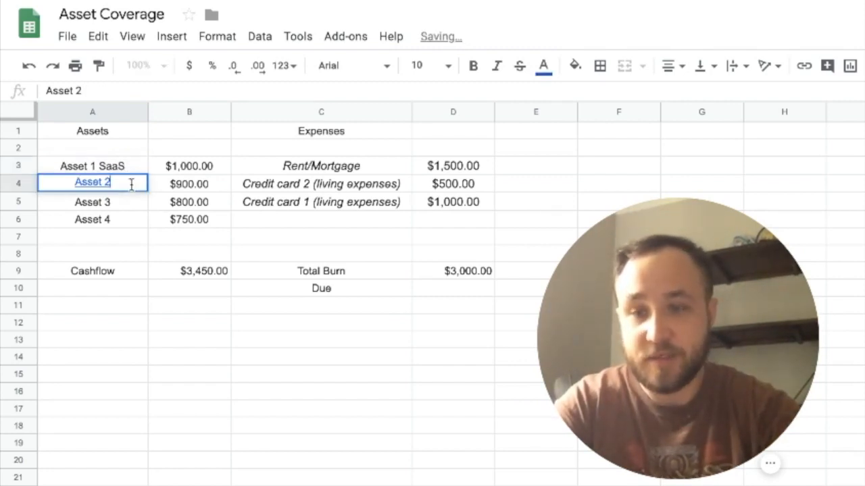
Label the remaining assets 'Asset 2 content site', 'Asset 3 content' and 'Asset 4 product'
type("content site")
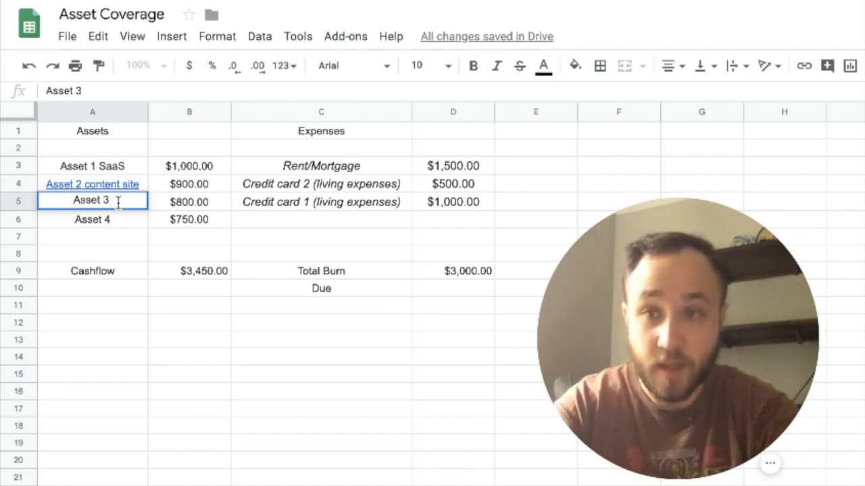
type("content")
left_click(93, 219)
type(" produ")
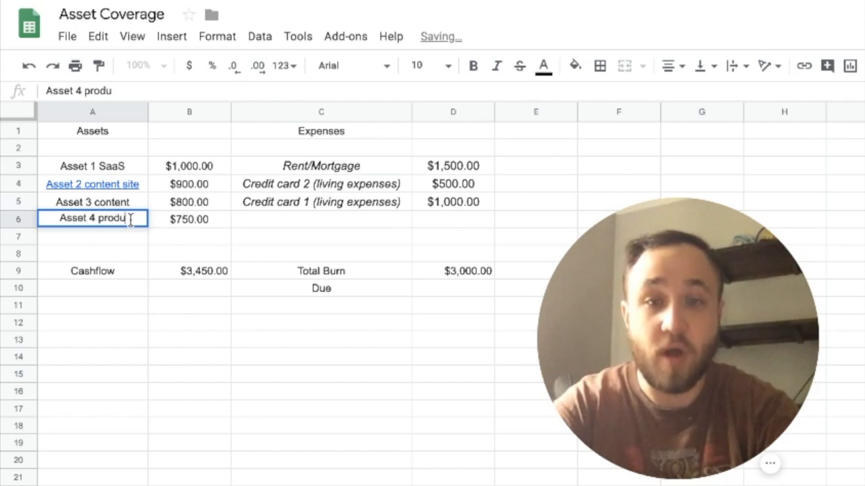
key("enter")
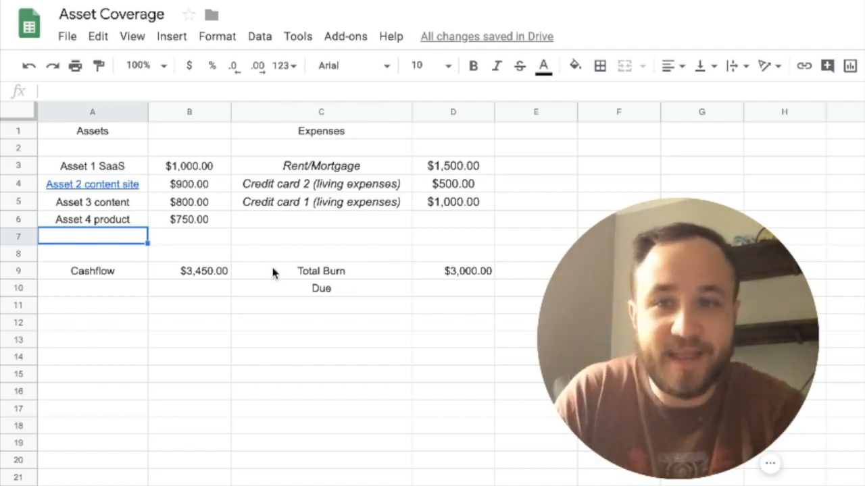
left_click(189, 236)
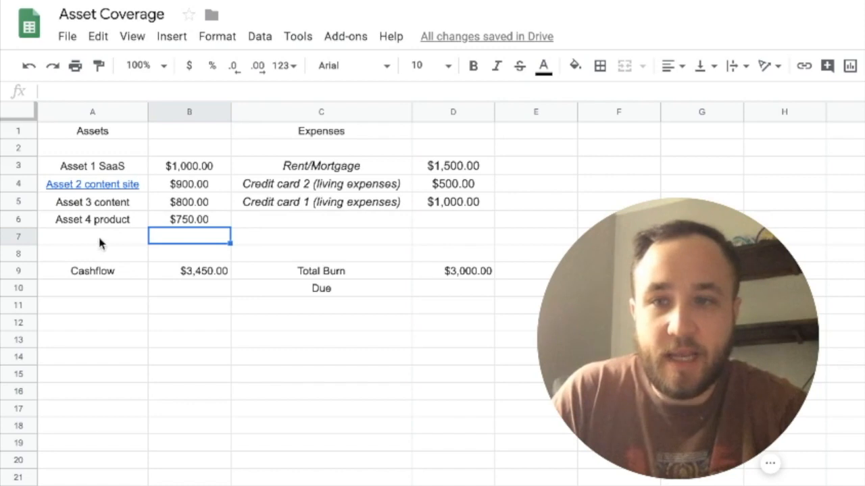
left_click(92, 236)
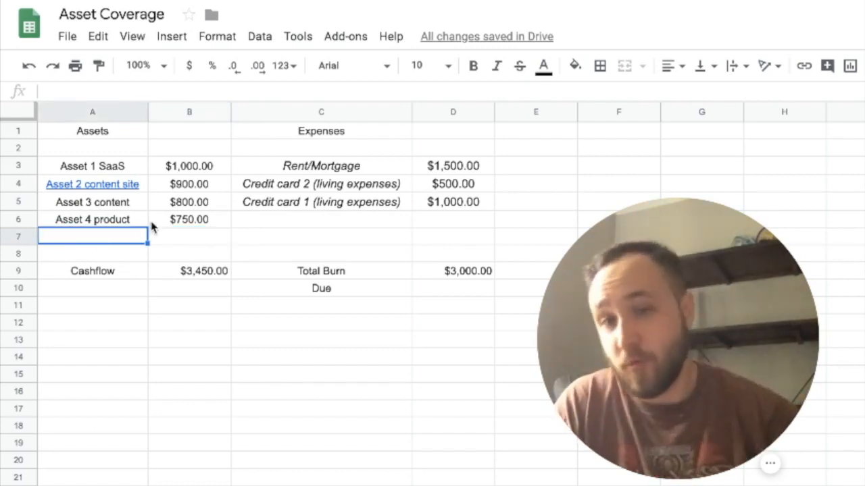
Enter an '8 hours' note in A7 below the asset list
type("8")
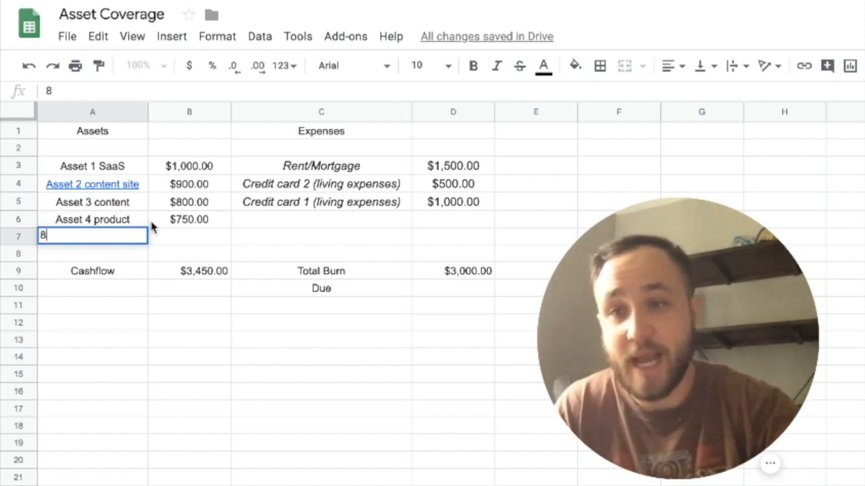
type("hours")
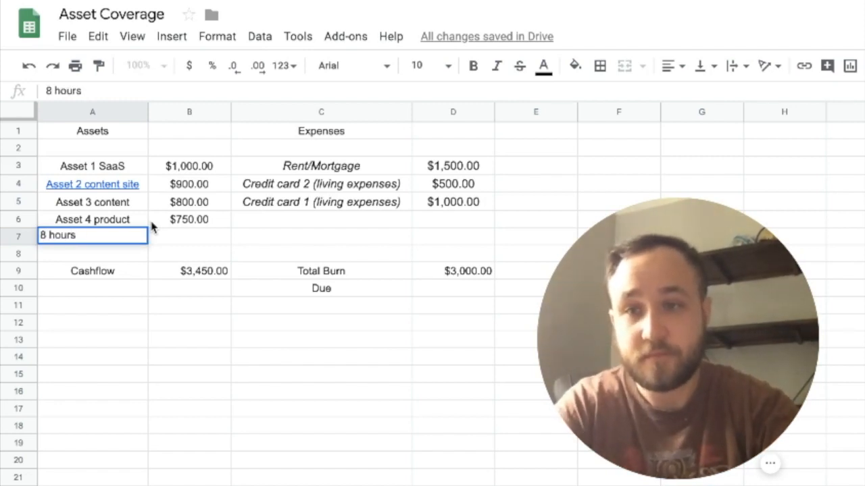
left_click(189, 321)
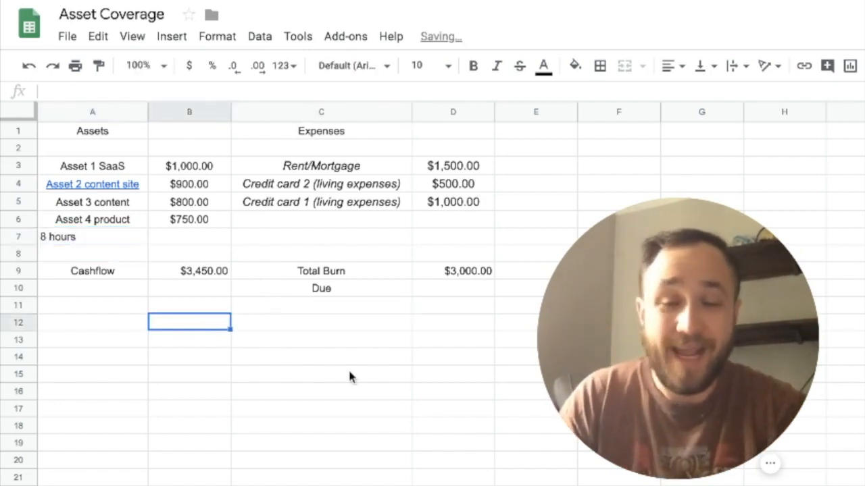
mouse_move(164, 311)
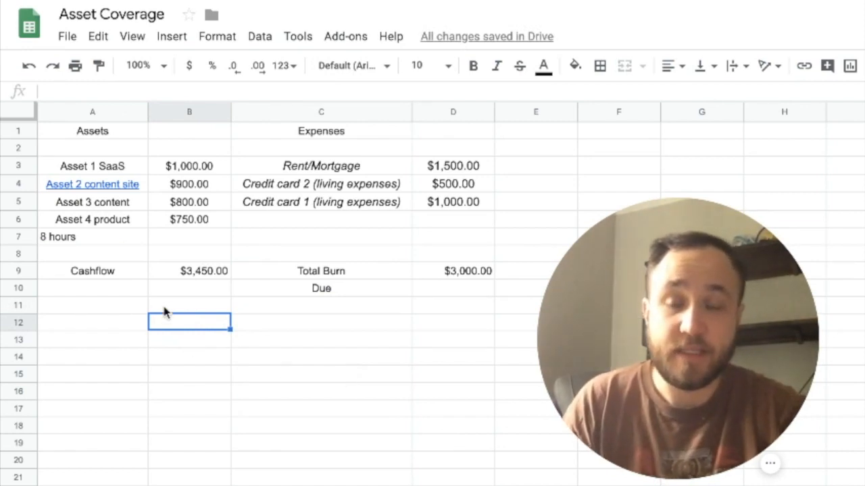
mouse_move(211, 289)
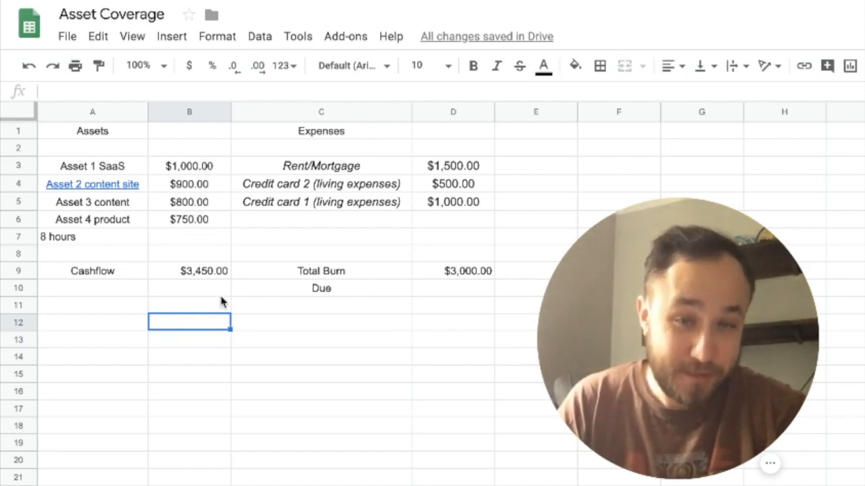
Enter =B9*15 in B12, giving $51,750.00, and reselect it to check the formula
type("=")
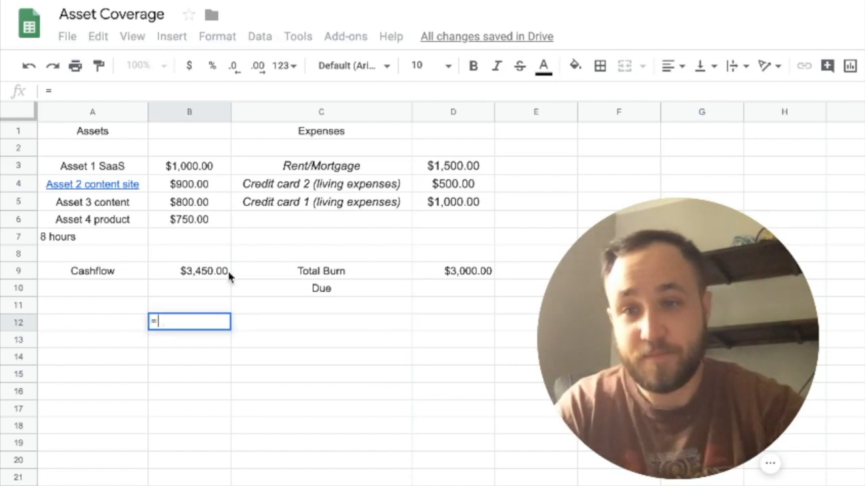
type("B9*")
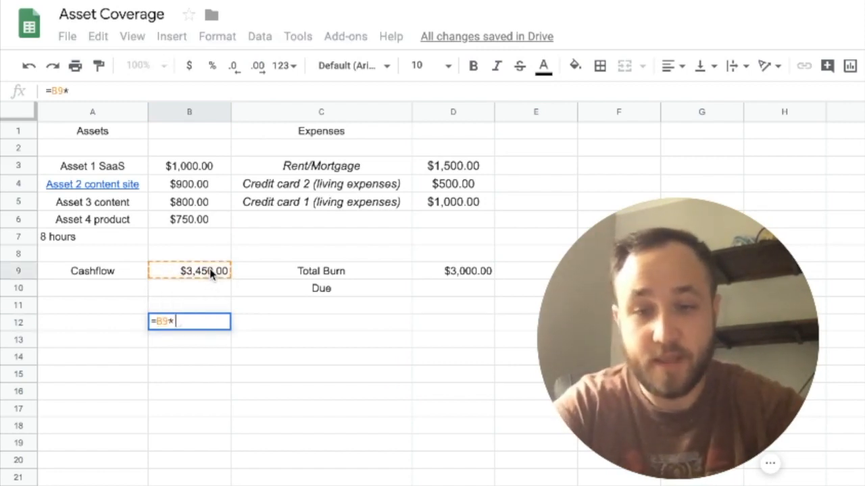
key("Return")
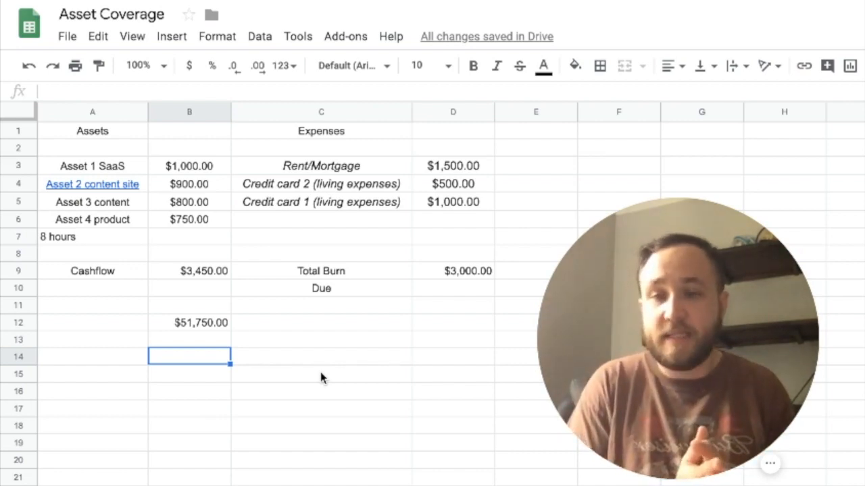
mouse_move(205, 340)
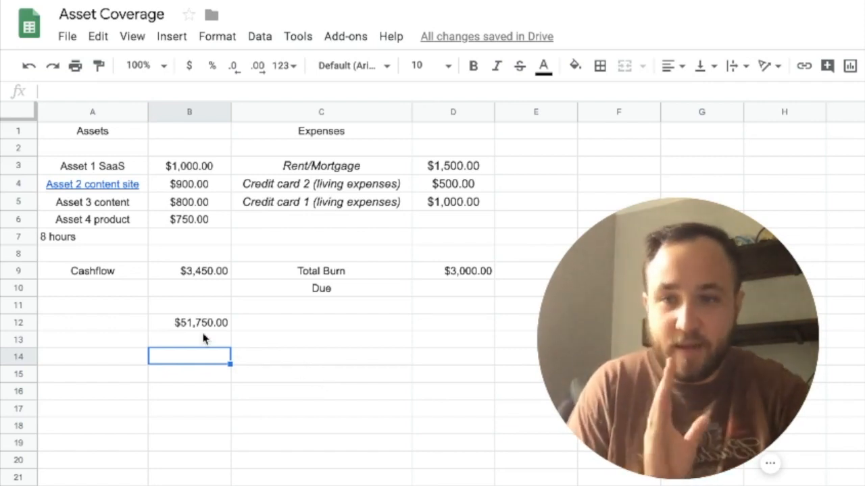
left_click(190, 321)
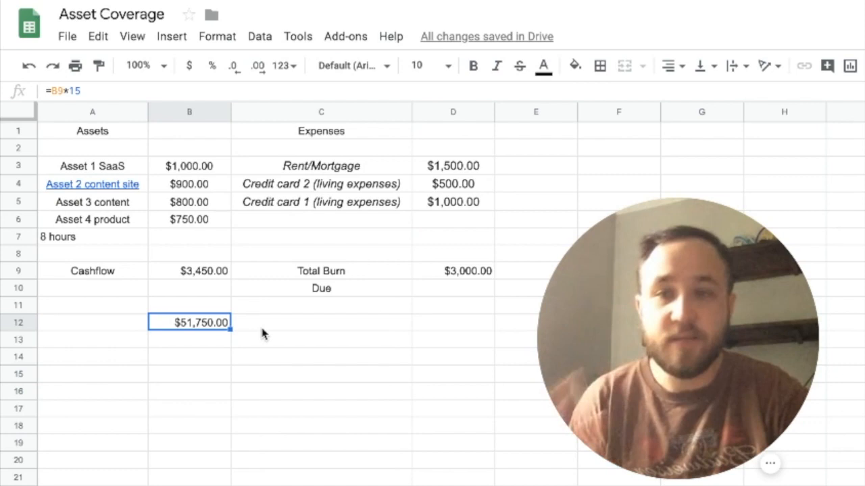
Review the asset incomes and start a new formula with = in B14
left_click(189, 357)
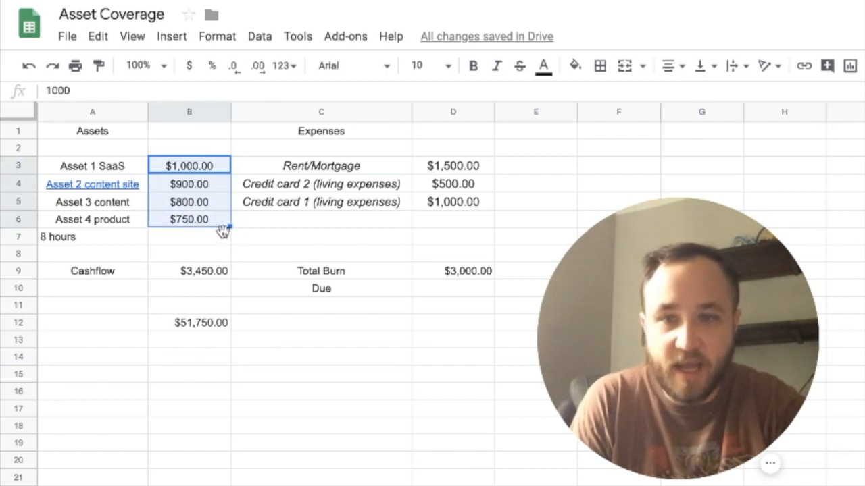
mouse_move(254, 257)
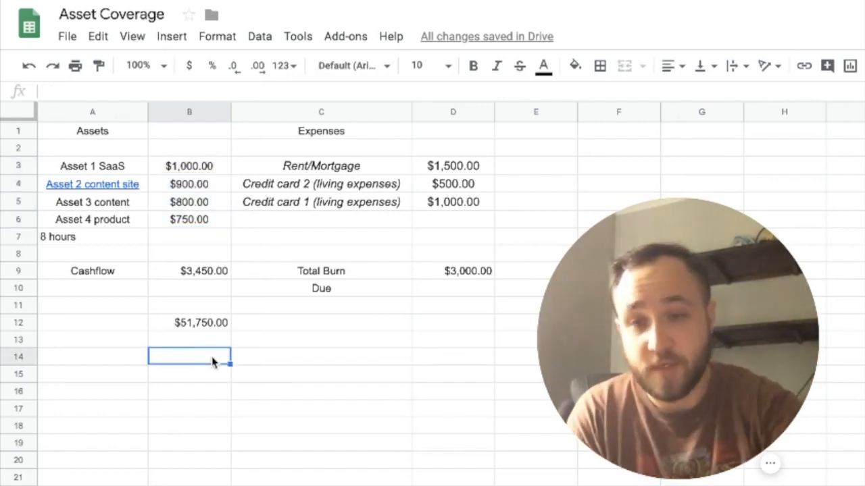
type("=")
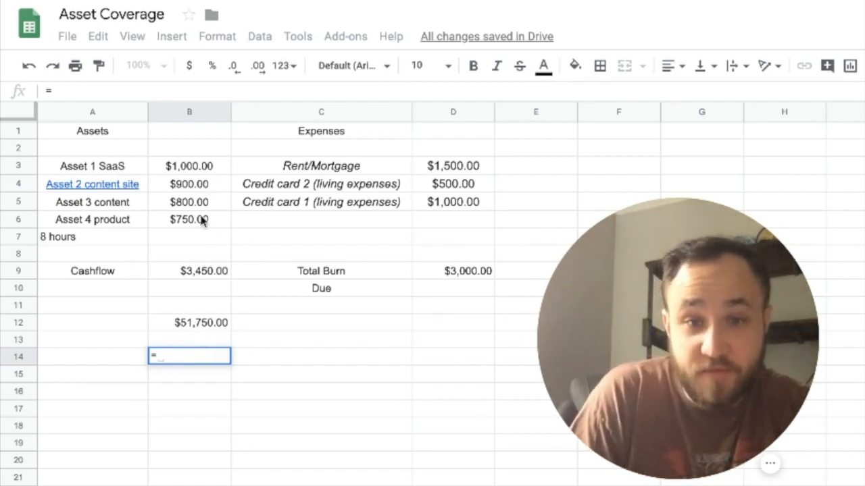
mouse_move(208, 270)
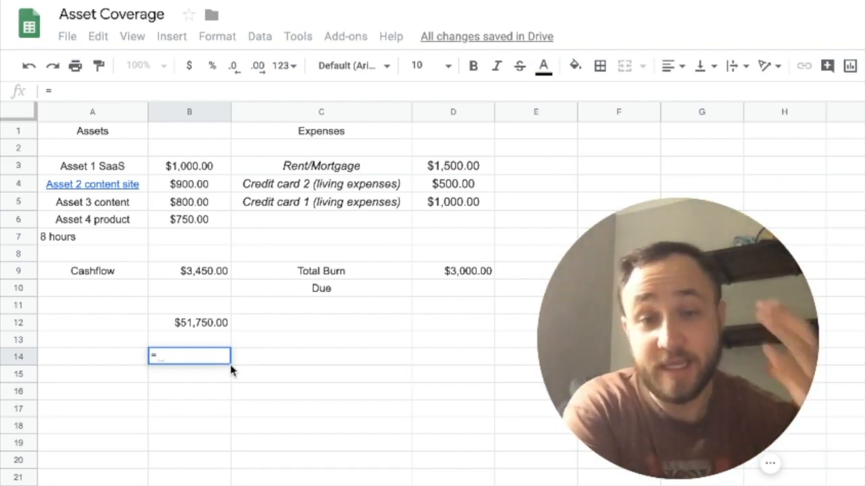
mouse_move(308, 344)
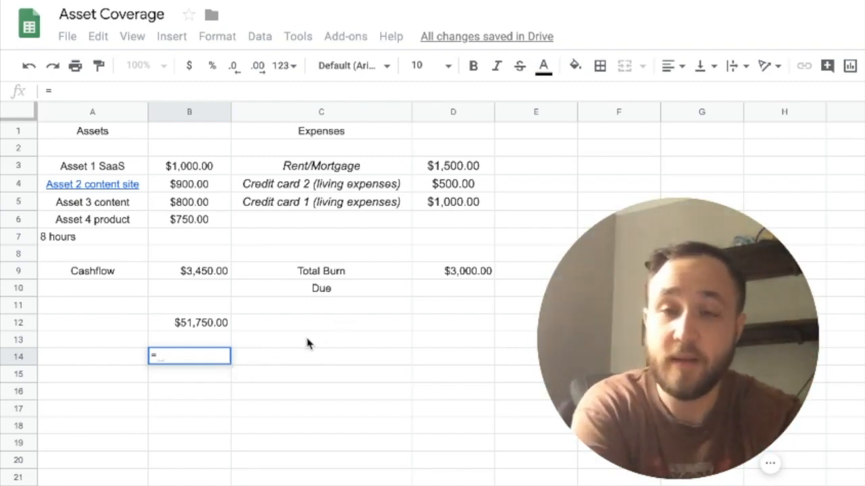
mouse_move(294, 379)
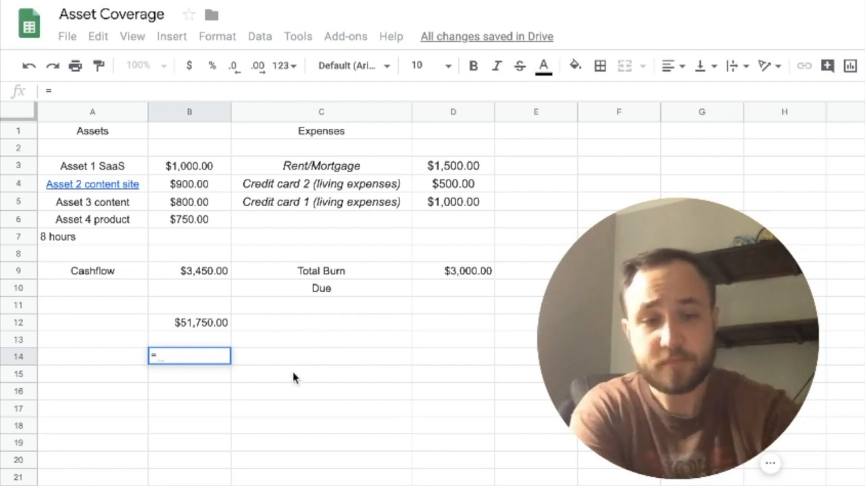
Abandon the unfinished B14 formula and select the $51,750.00 cell in B12
left_click(321, 373)
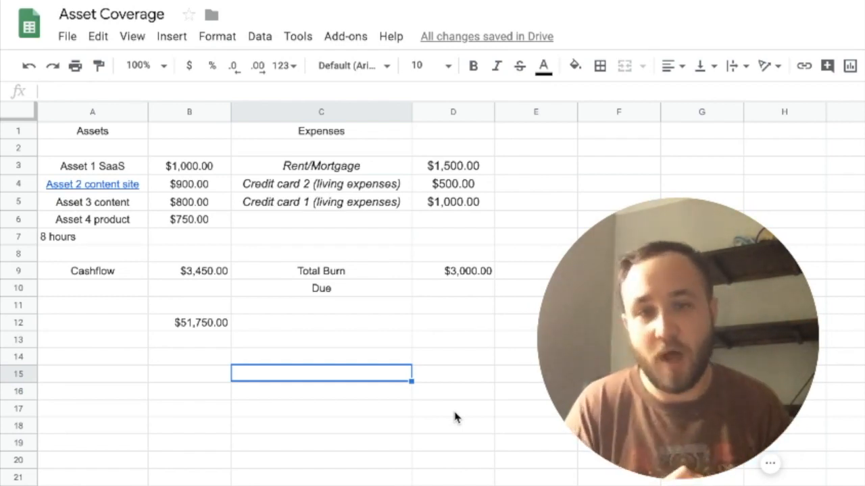
left_click(189, 321)
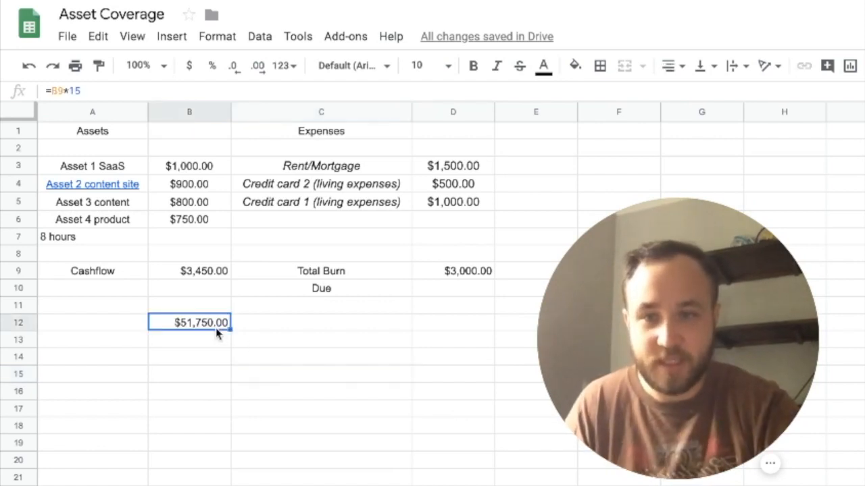
Delete the $51,750.00 figure from B12 and review the Cashflow SUM formula
key("Delete")
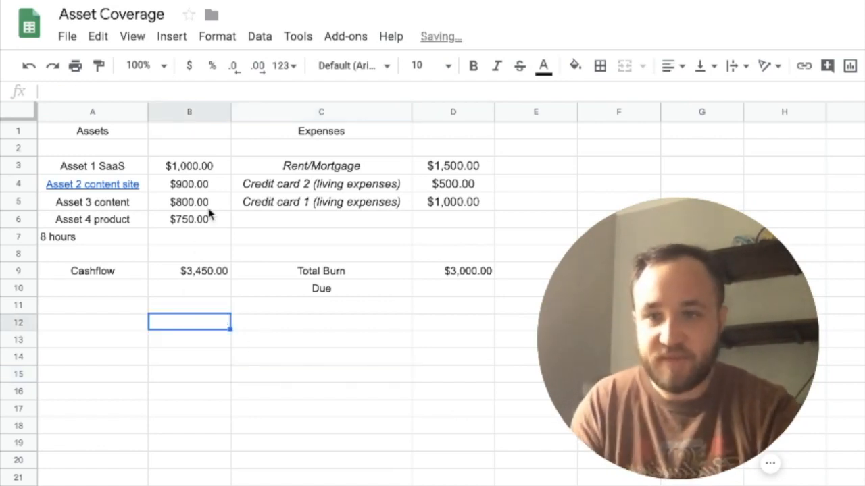
left_click(189, 201)
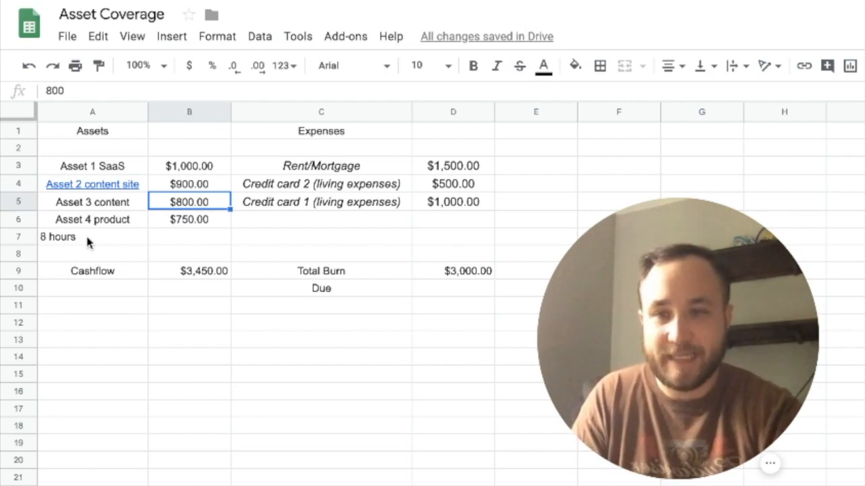
left_click(189, 270)
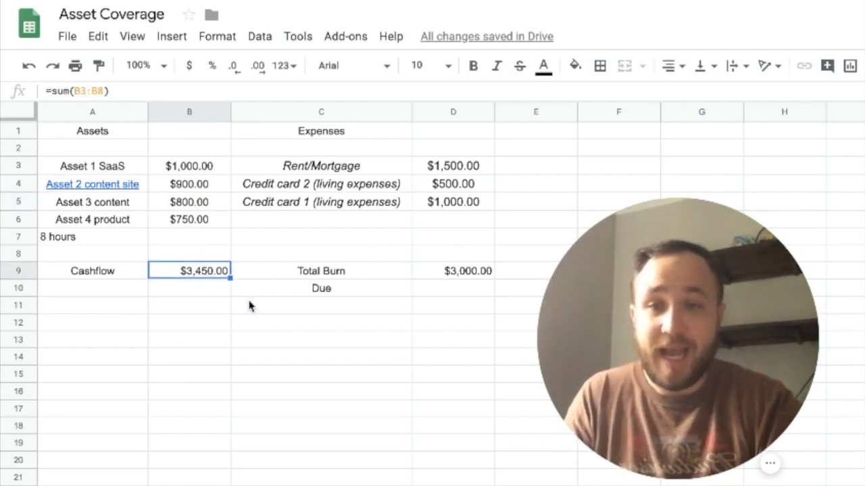
left_click(189, 305)
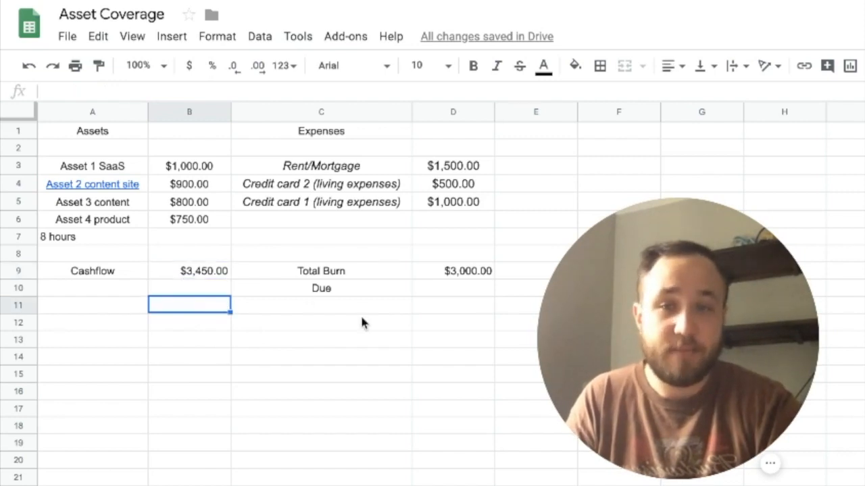
mouse_move(287, 337)
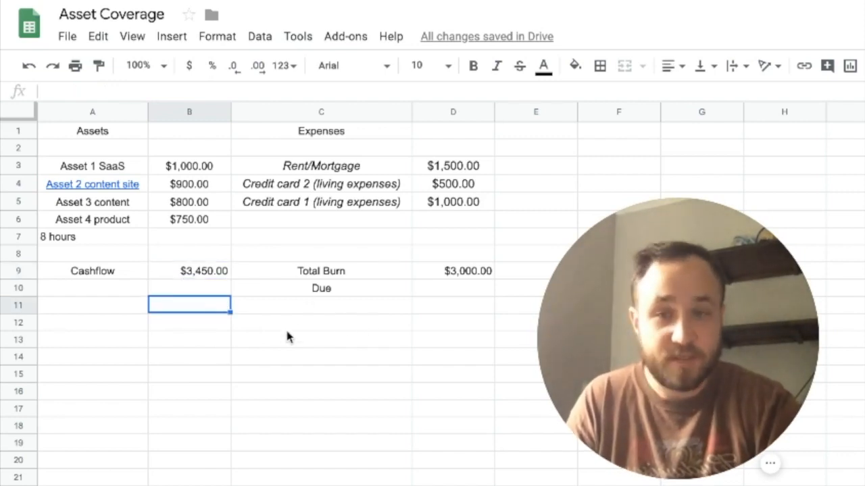
Enter =450*12 in B11 to show $5,400.00, then move to the empty expense row
type("=45")
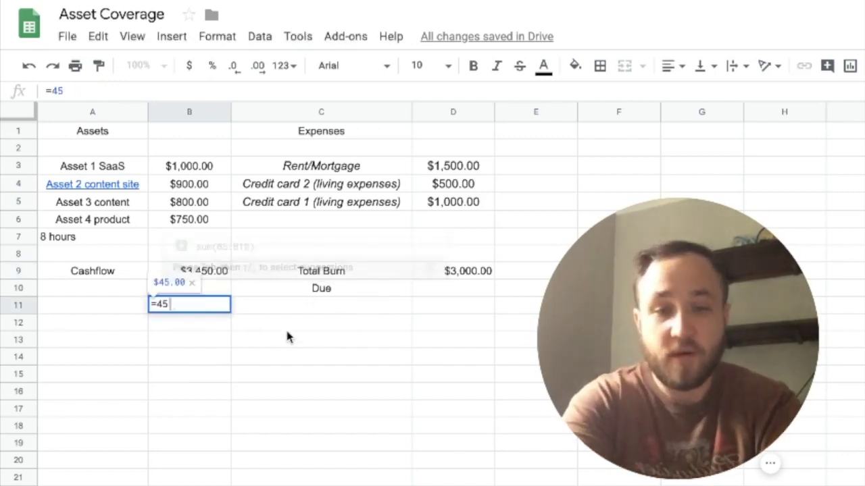
type("0*12")
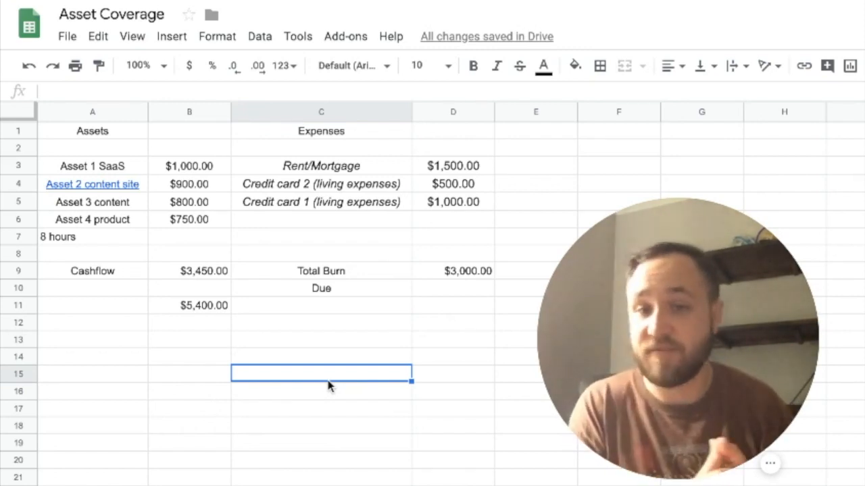
mouse_move(205, 196)
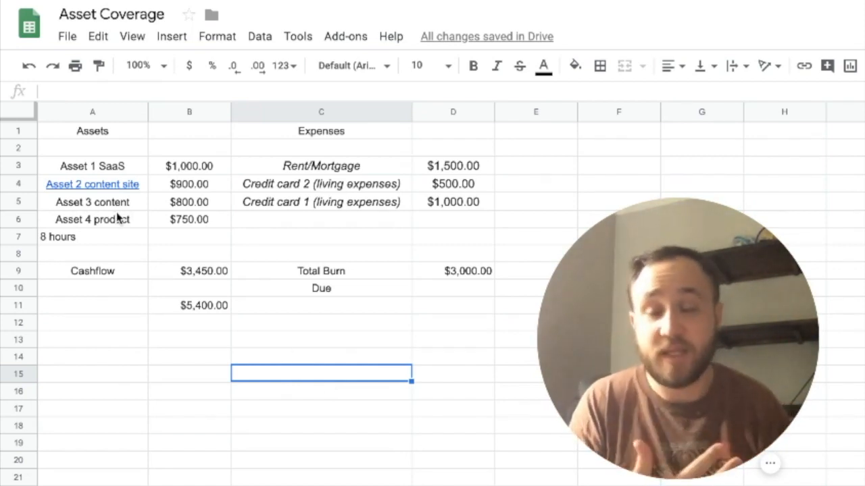
left_click(321, 219)
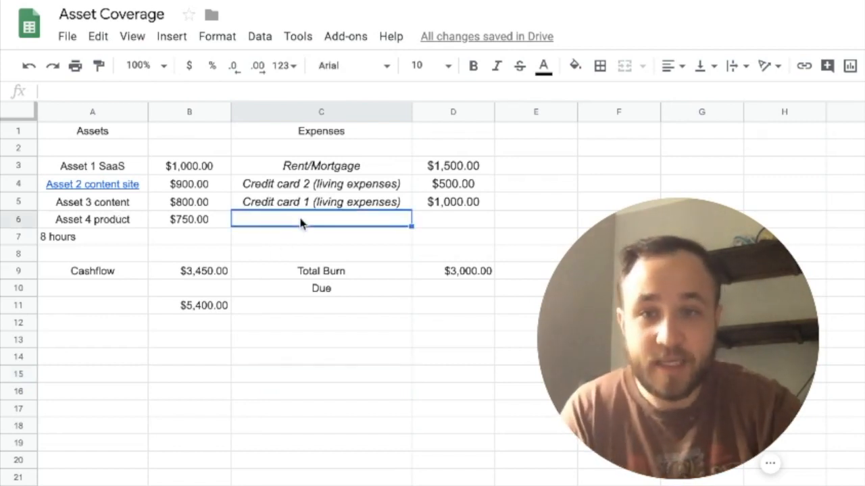
Add expense line items 'Phone bill' and 'utilities' in C6:C7 and move to their amount cell
type("Phone bi")
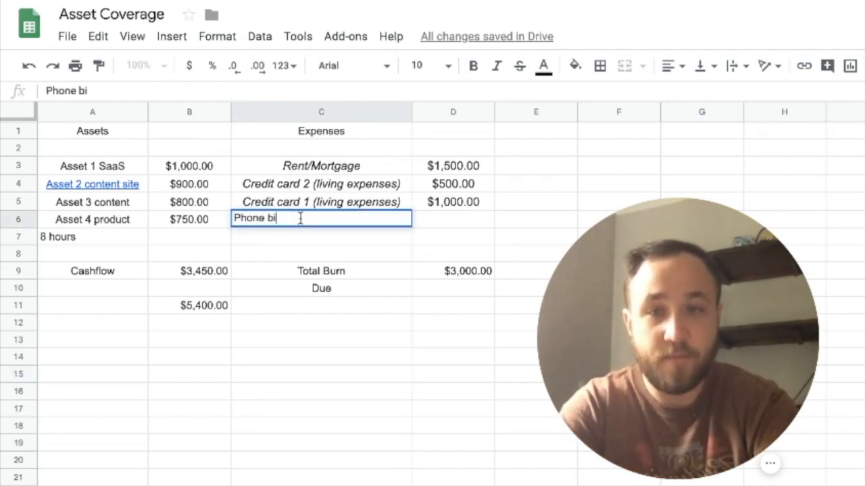
type("u")
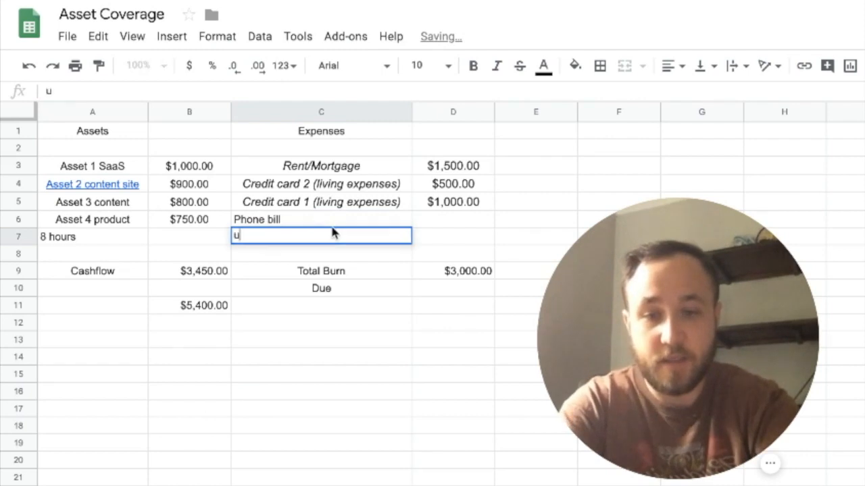
type("tilities")
left_click(453, 236)
type("$250.00")
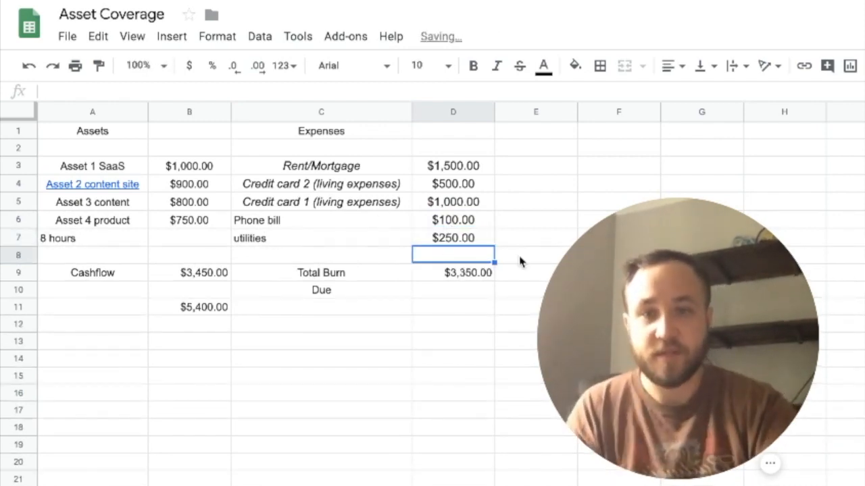
left_click(453, 324)
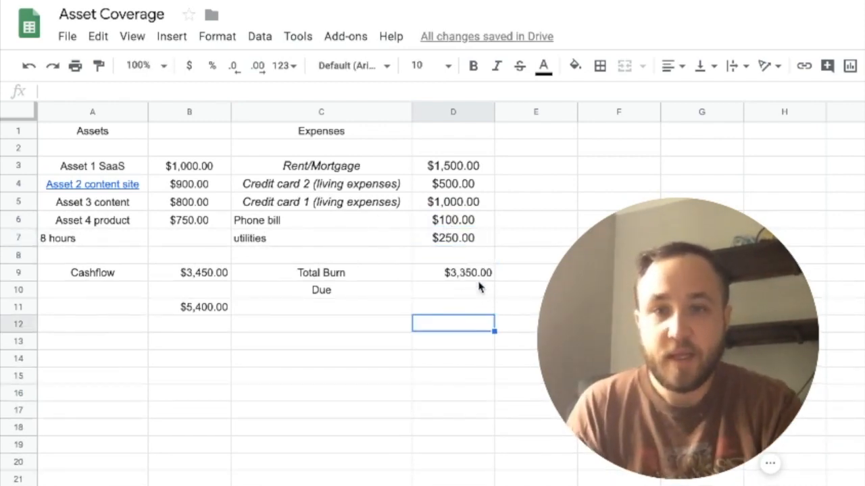
Replace Asset 3 content's $800 income with $350, dropping Cashflow to $3,000
left_click(453, 289)
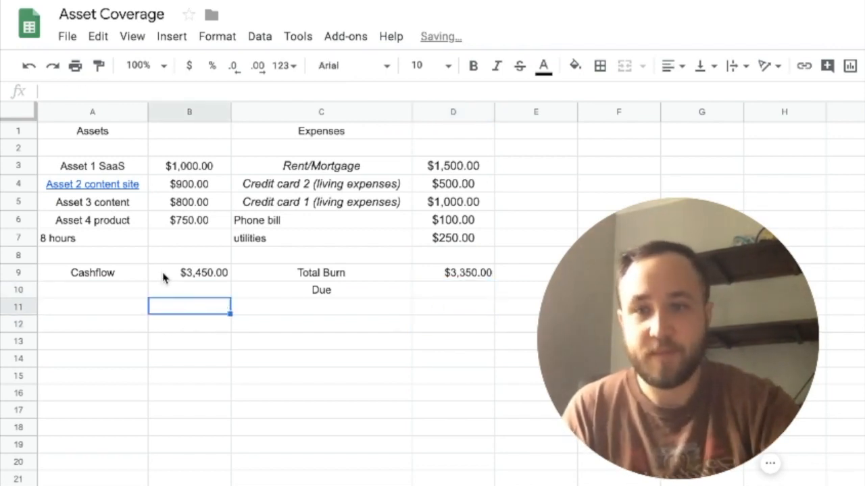
left_click(322, 323)
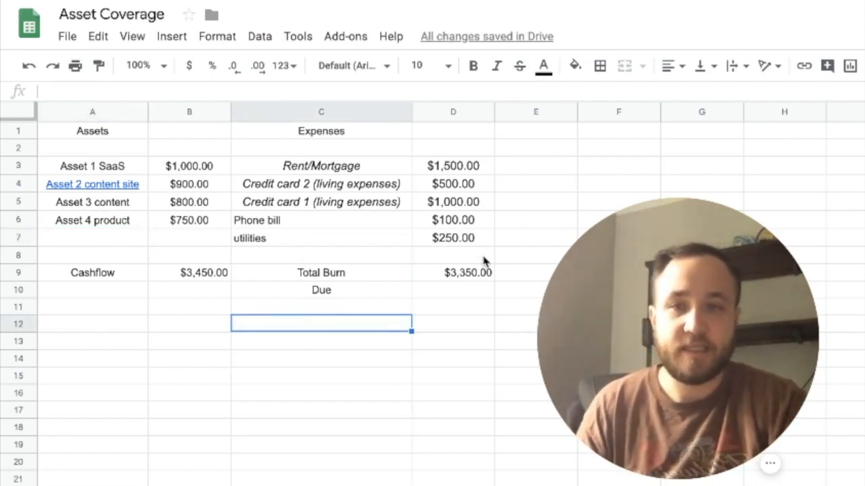
left_click(304, 220)
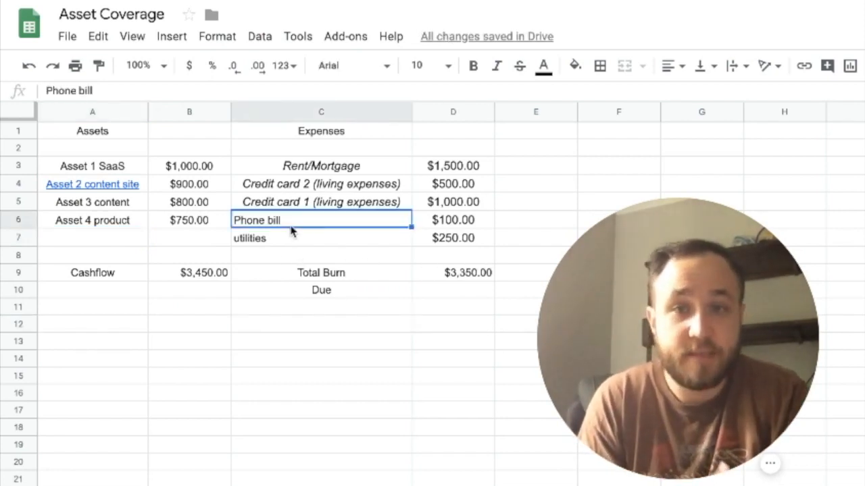
mouse_move(189, 214)
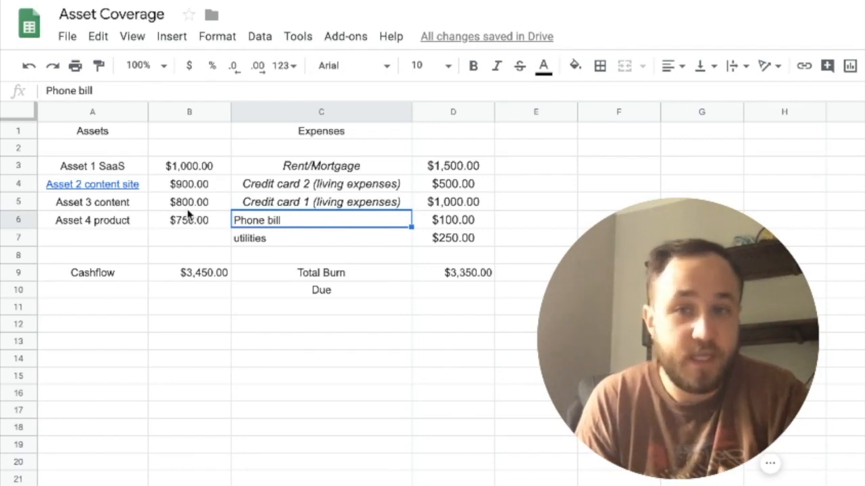
left_click(189, 201)
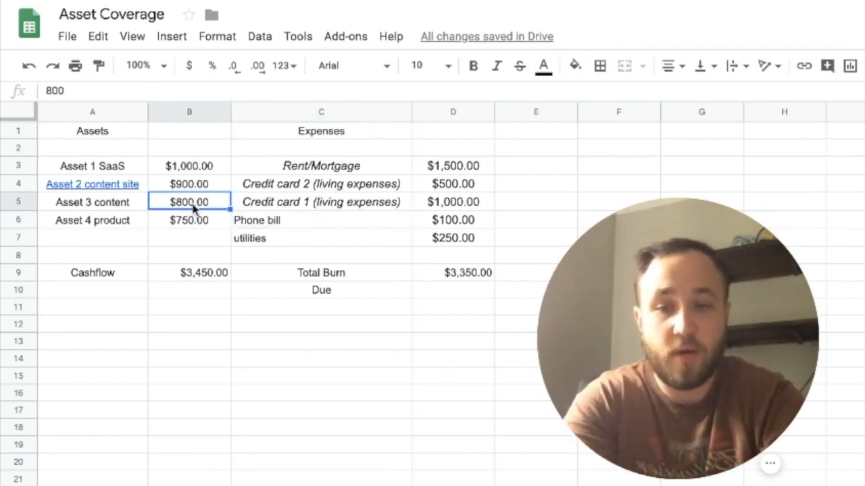
left_click(321, 237)
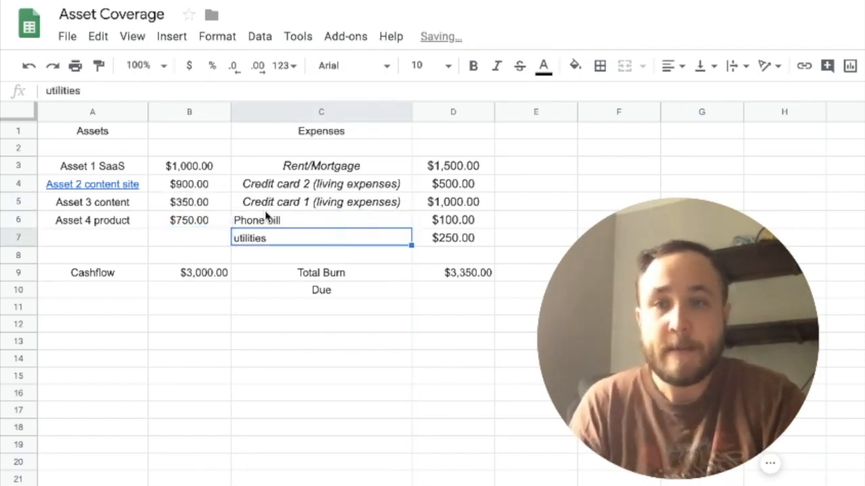
left_click(452, 219)
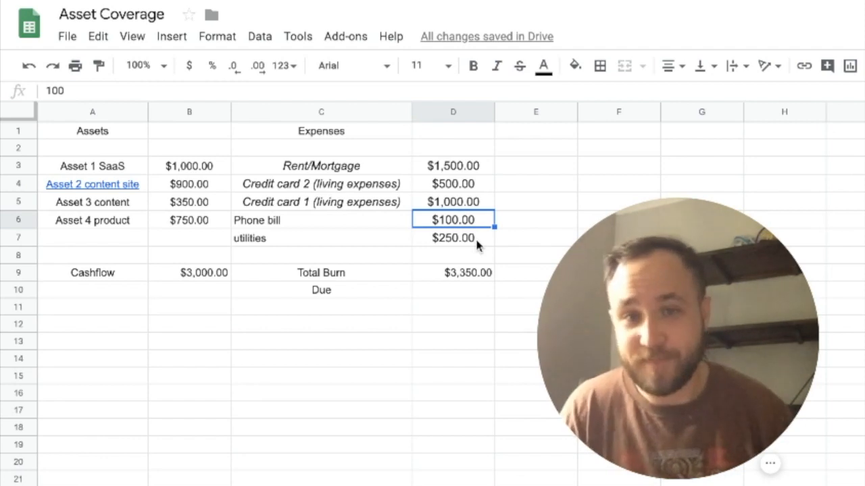
left_click(535, 238)
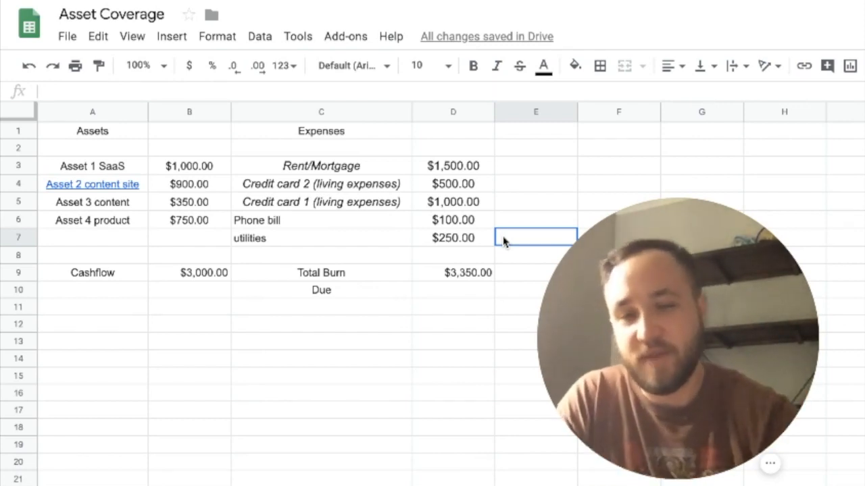
mouse_move(138, 245)
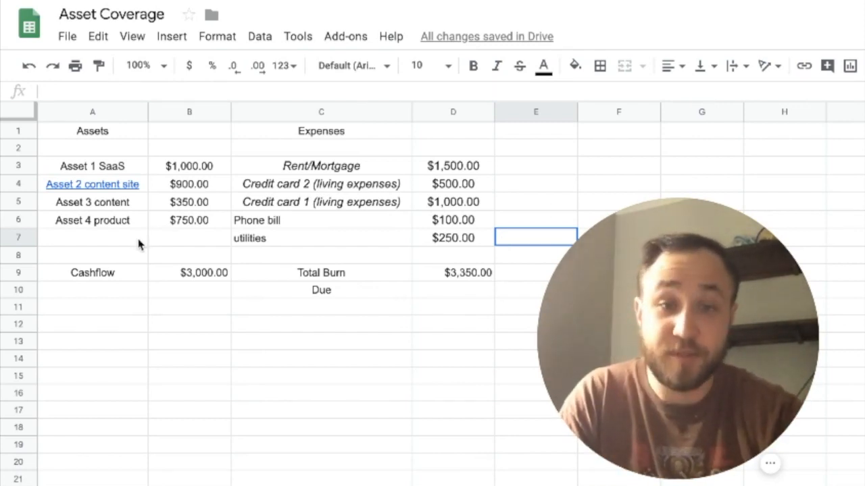
mouse_move(358, 243)
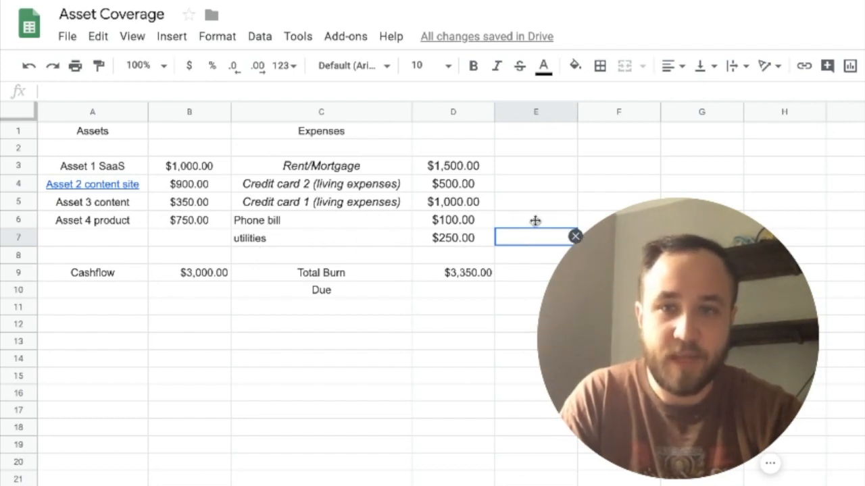
mouse_move(426, 242)
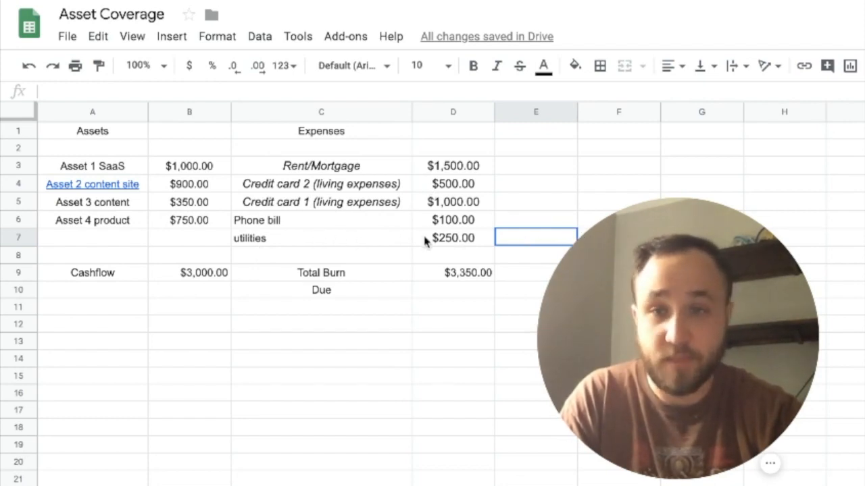
Fill the Due amount, first $350.00 then a D9-B9 formula giving the $1,350 shortfall
left_click(452, 289)
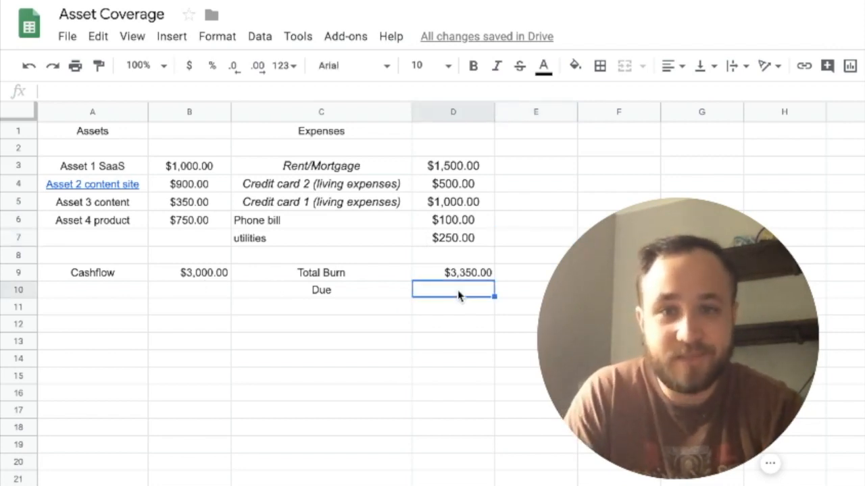
type("$350.00")
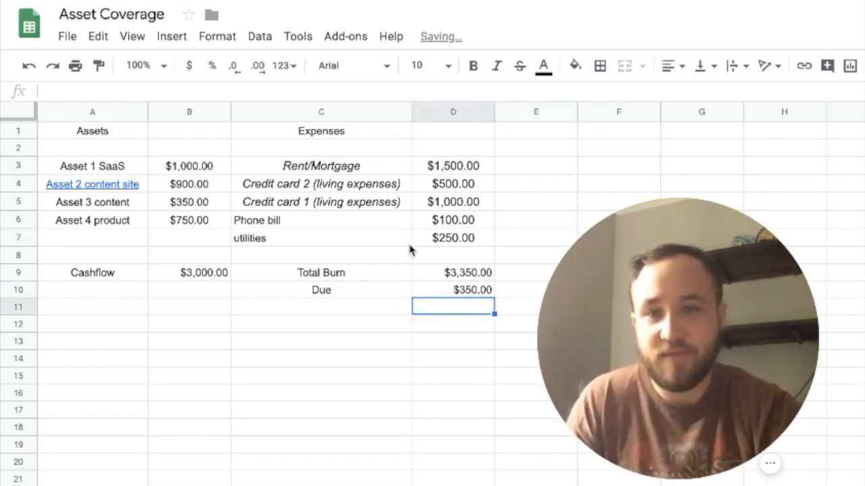
mouse_move(191, 227)
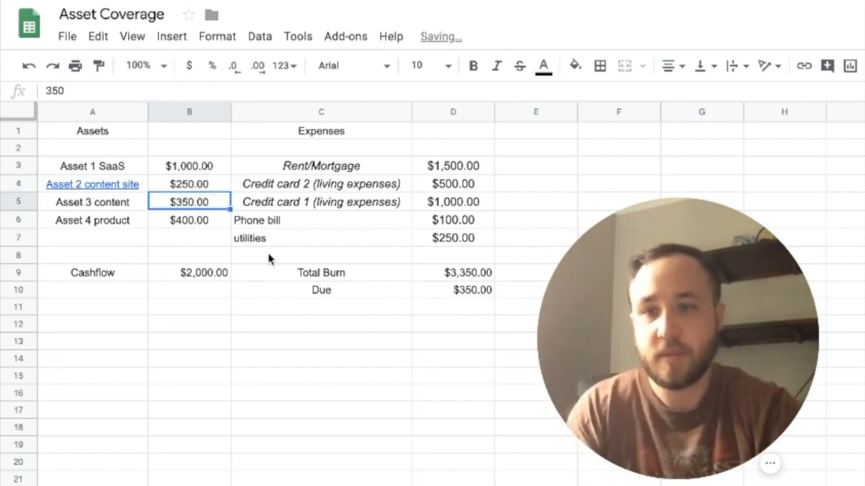
left_click(189, 273)
type("=")
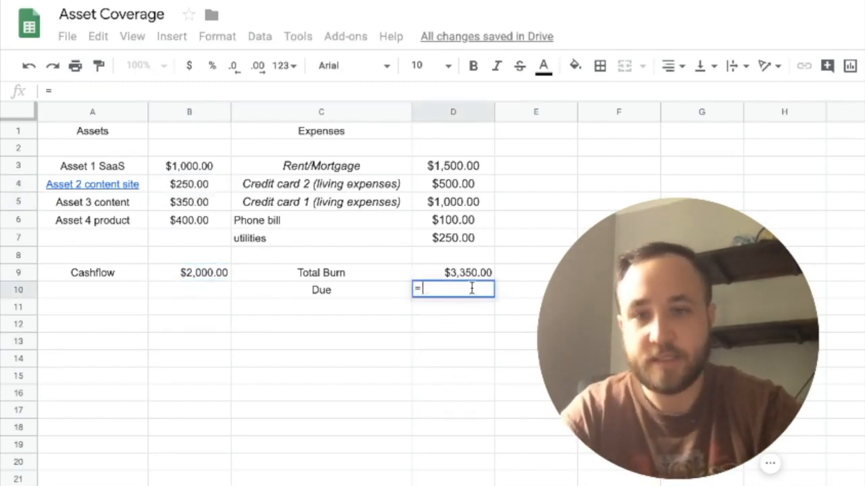
type("D9-")
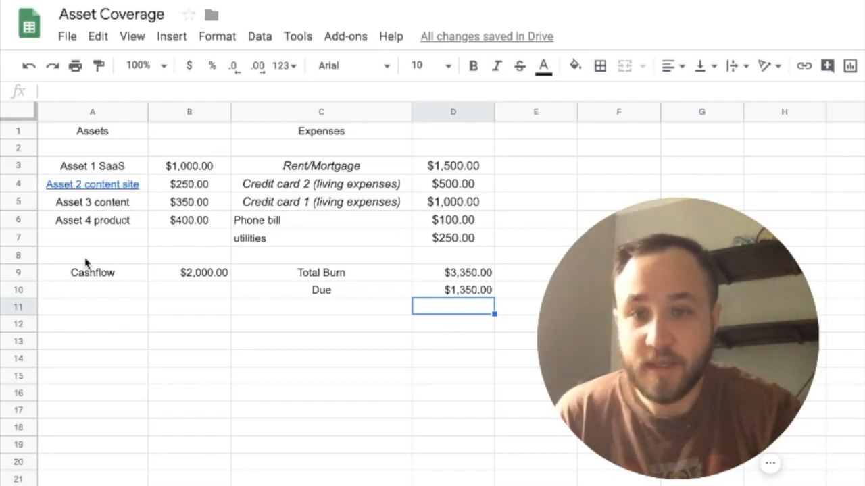
mouse_move(301, 228)
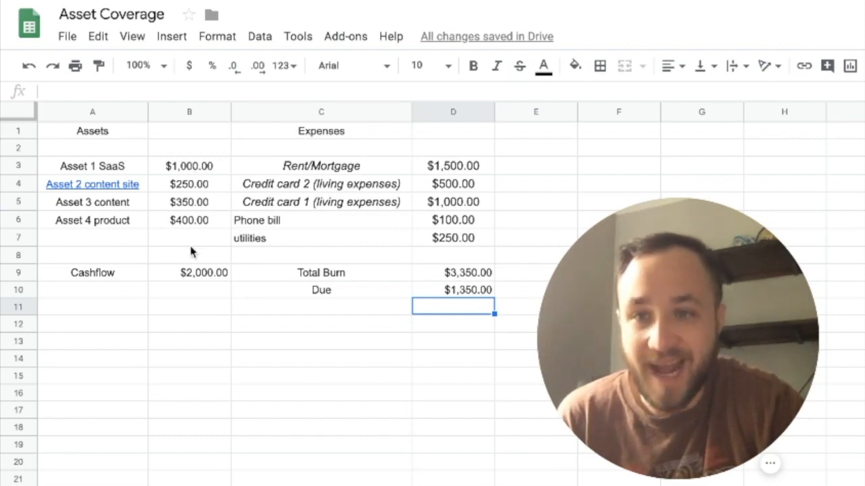
Set Asset 1 SaaS income to $500 and add a 20x Cashflow figure of $30,000 below
left_click(189, 273)
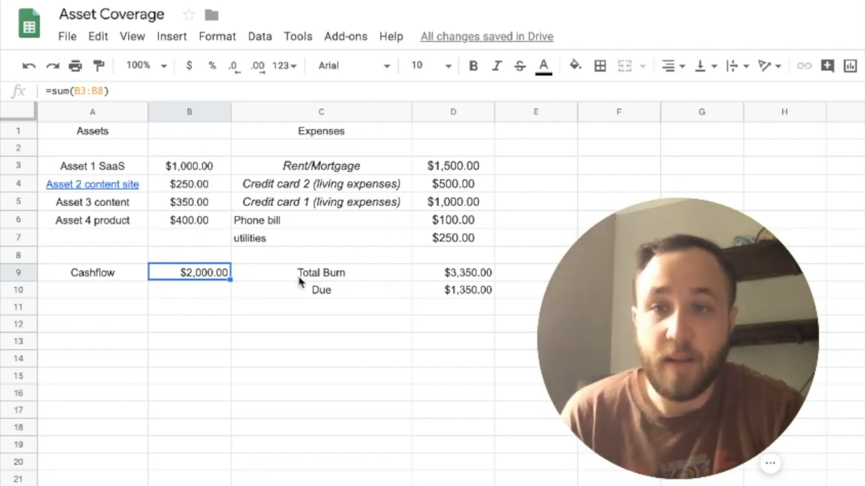
left_click(189, 164)
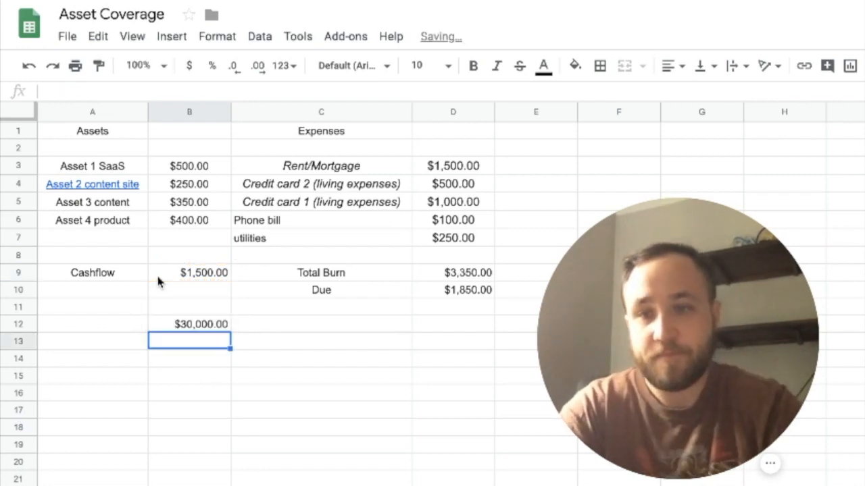
left_click(322, 341)
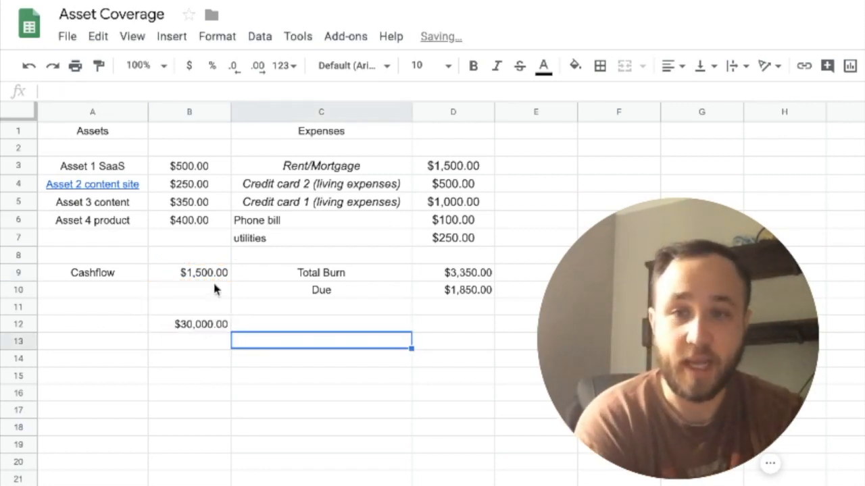
left_click(189, 273)
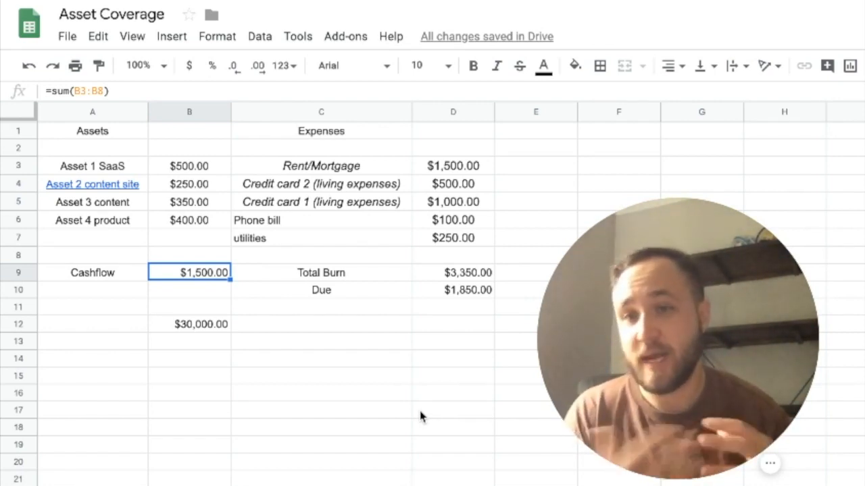
mouse_move(324, 381)
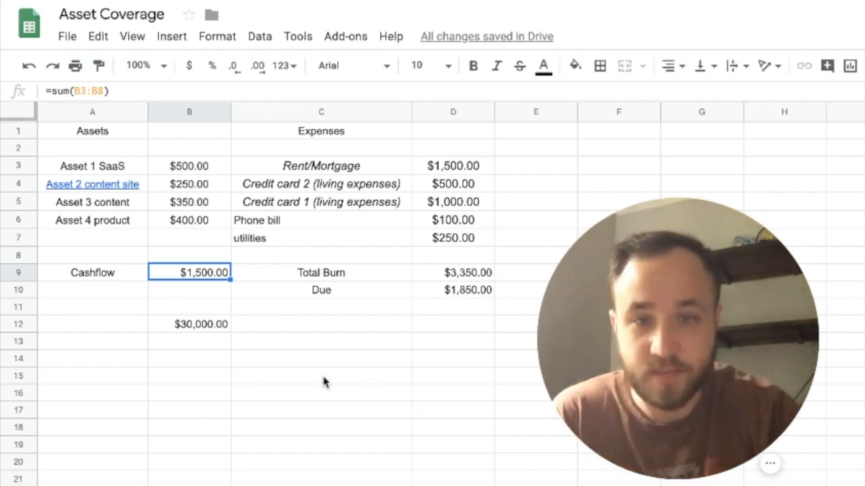